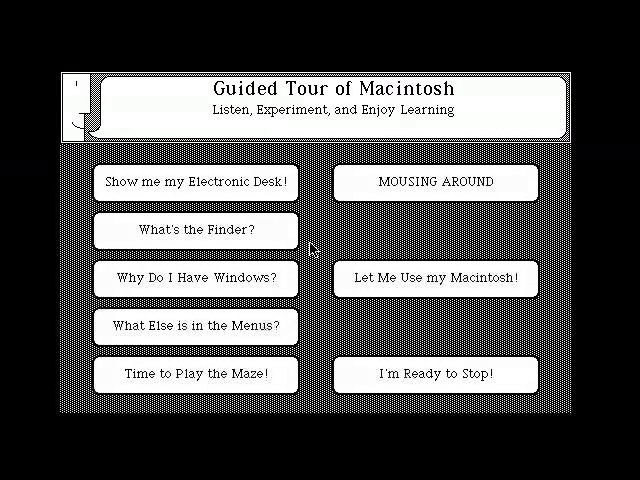
pyautogui.moveTo(304, 320)
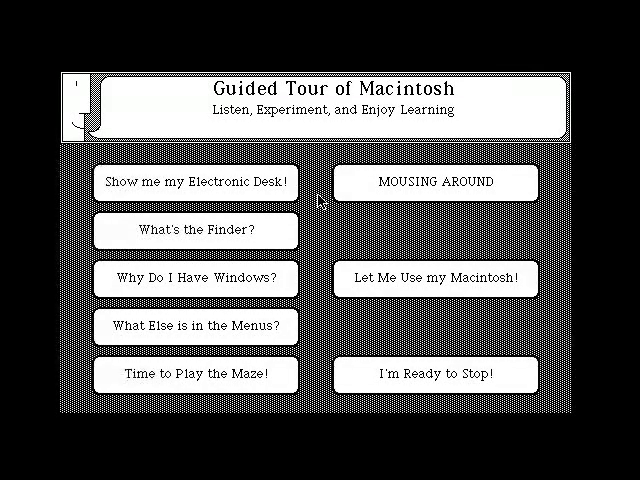
pyautogui.moveTo(396, 236)
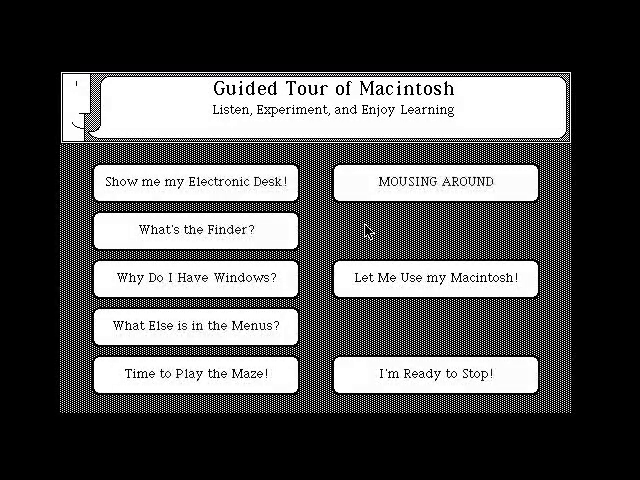
pyautogui.moveTo(360, 232)
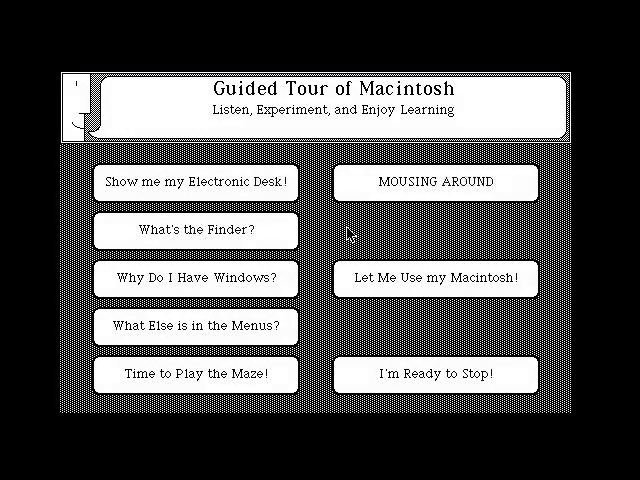
pyautogui.moveTo(224, 184)
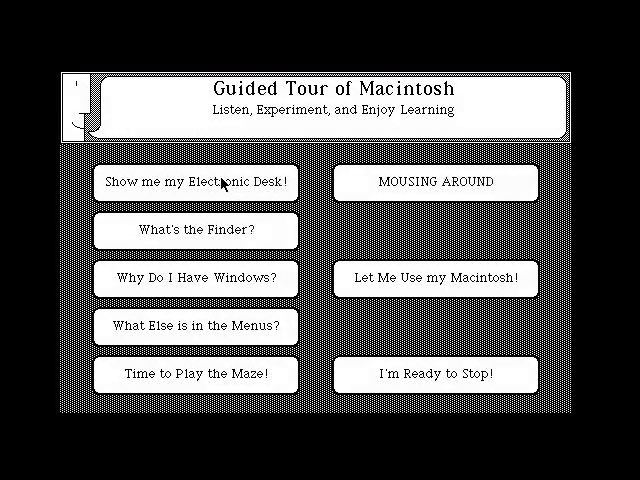
pyautogui.moveTo(202, 184)
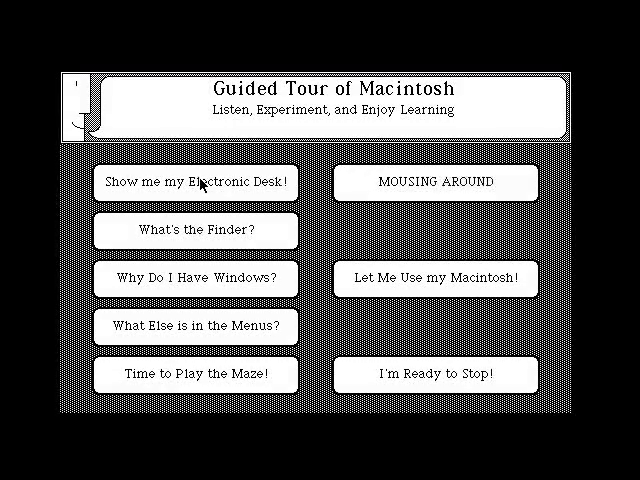
pyautogui.moveTo(176, 186)
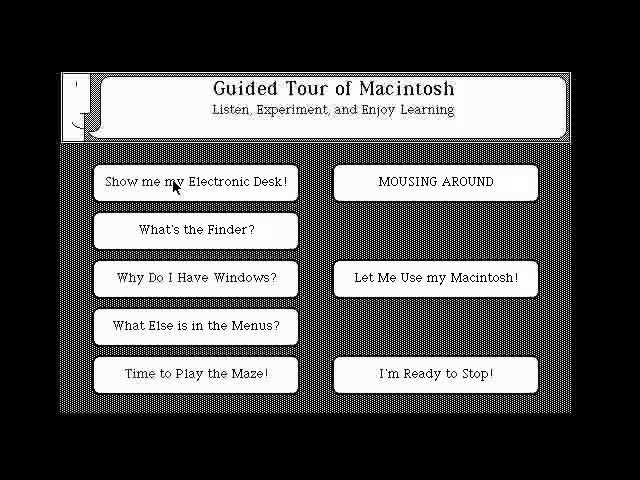
# Choose the 'Show me my Electronic Desk!' lesson from the Guided Tour choices
pyautogui.click(196, 182)
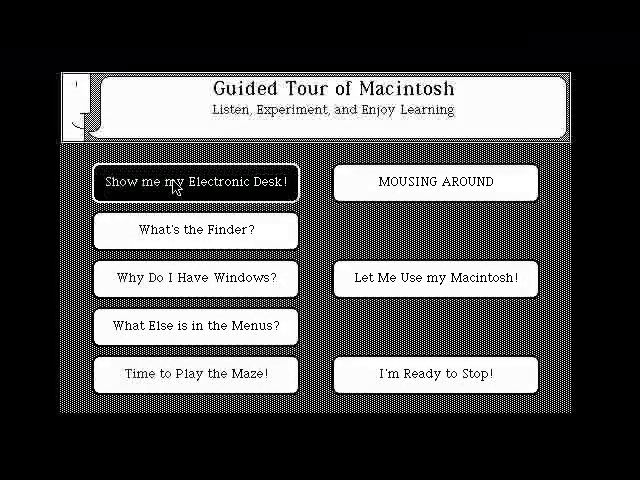
# Enter the Electronic Desk lesson, arriving at the Finder desktop with disks and Trash
pyautogui.click(196, 184)
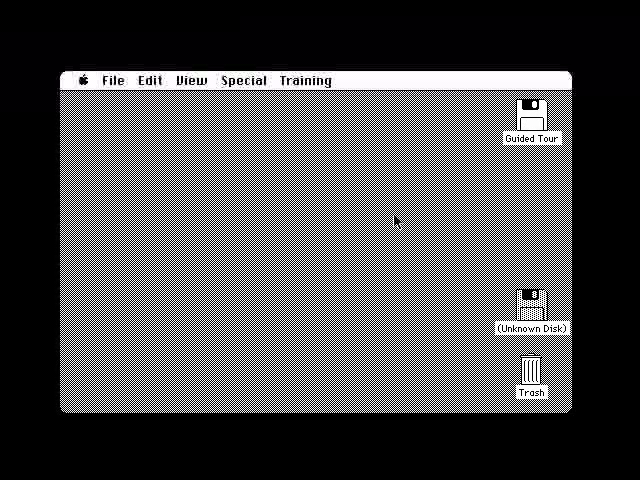
pyautogui.moveTo(510, 258)
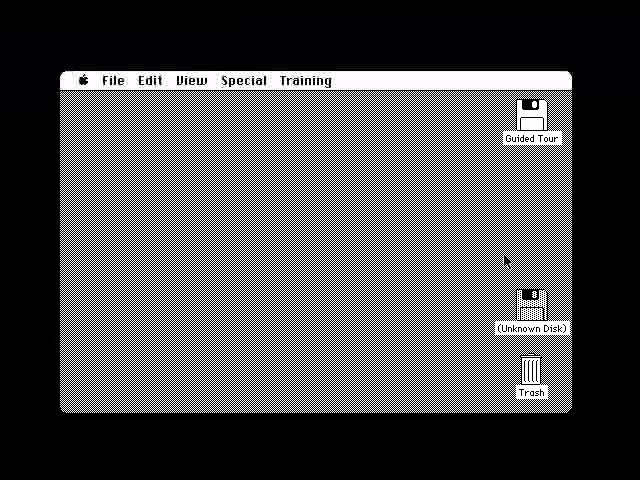
pyautogui.moveTo(544, 150)
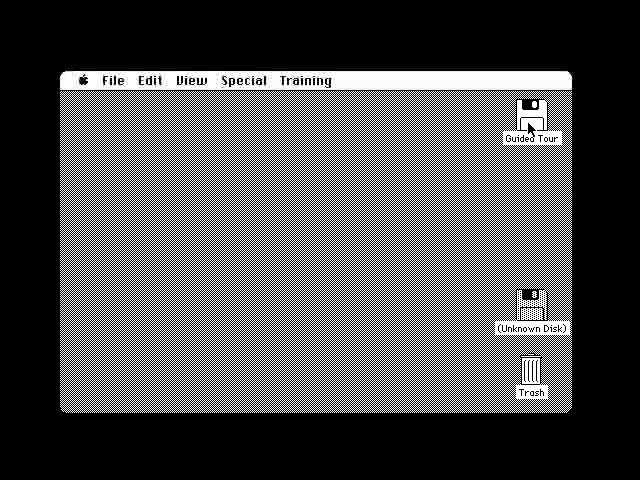
pyautogui.moveTo(528, 126)
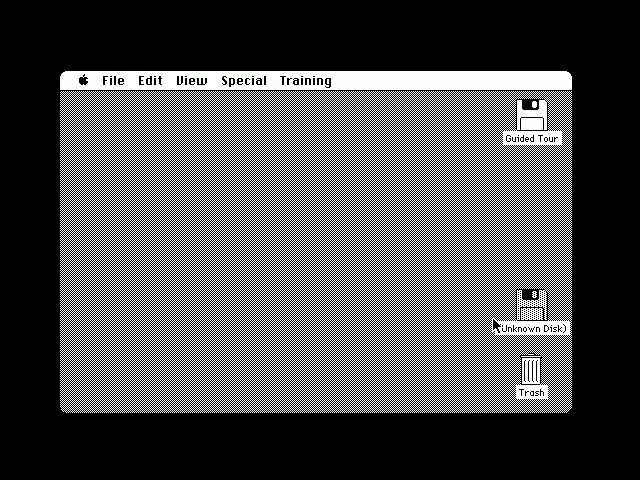
pyautogui.moveTo(292, 148)
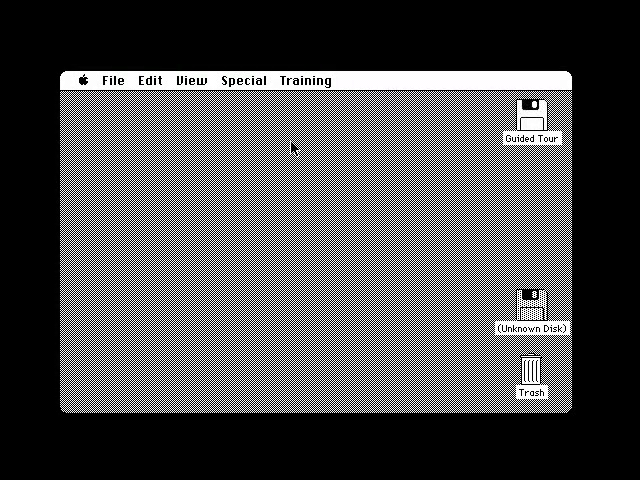
pyautogui.moveTo(210, 86)
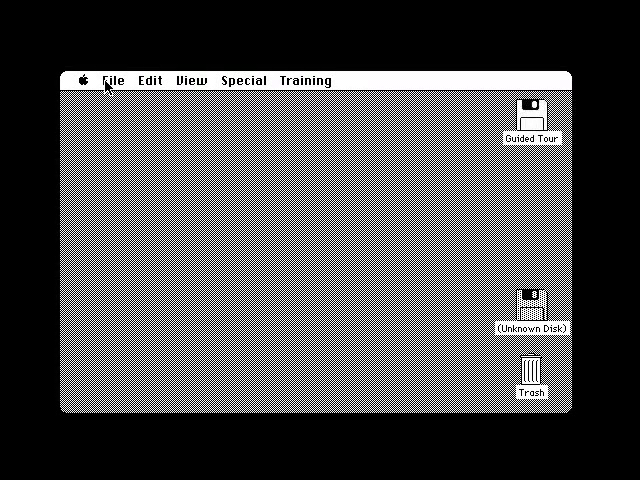
pyautogui.moveTo(292, 80)
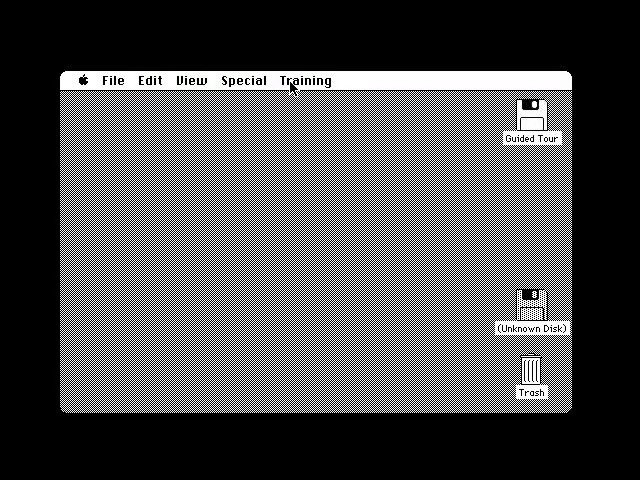
pyautogui.moveTo(192, 82)
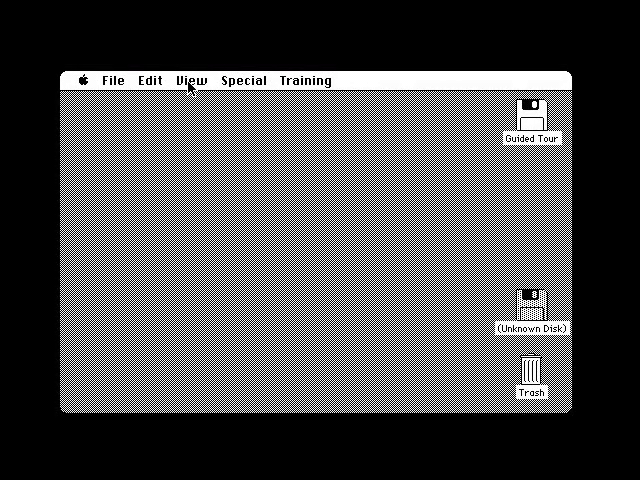
pyautogui.click(192, 80)
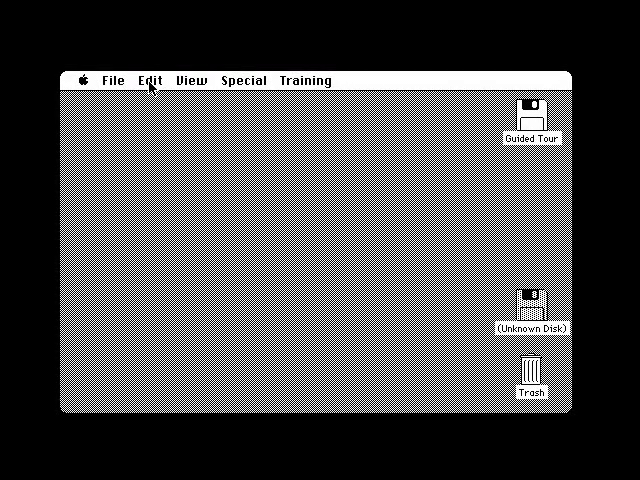
pyautogui.click(152, 80)
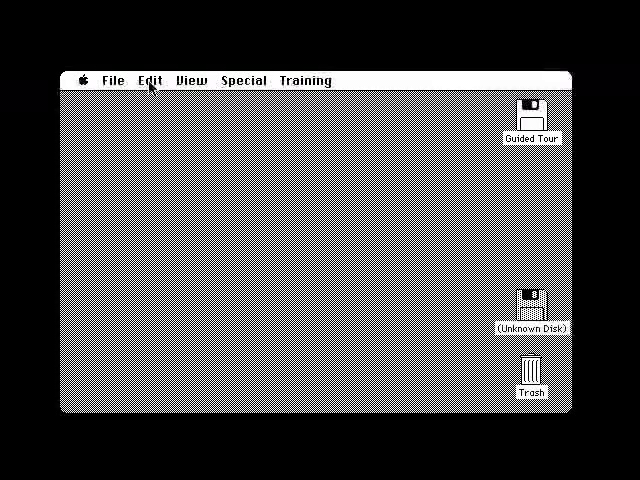
pyautogui.click(112, 80)
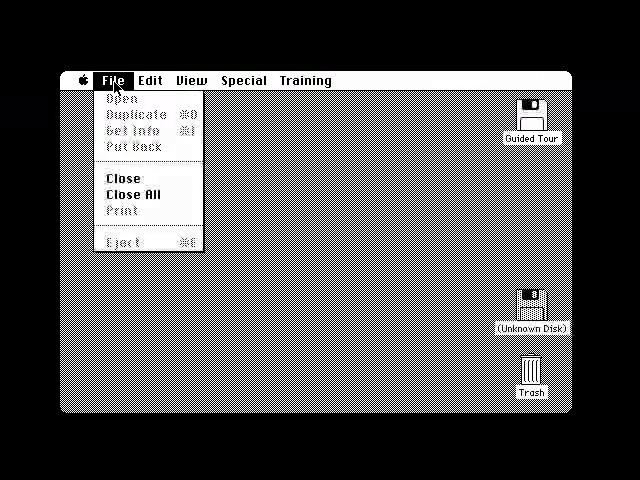
pyautogui.click(112, 80)
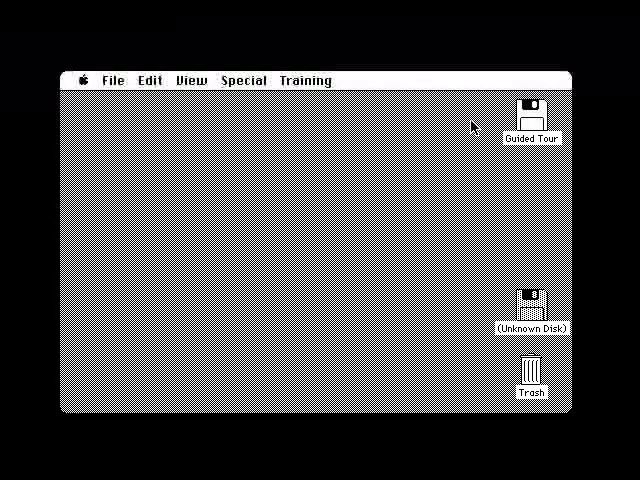
pyautogui.moveTo(536, 118)
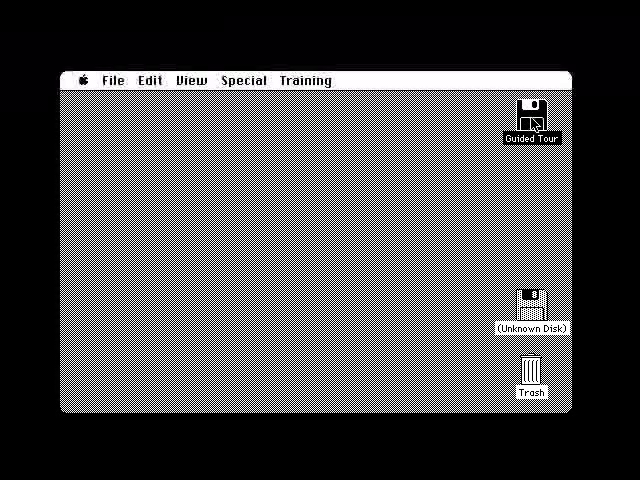
pyautogui.moveTo(436, 128)
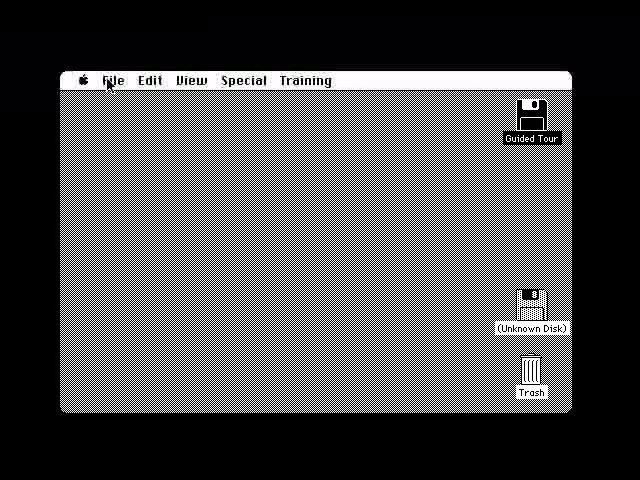
pyautogui.click(112, 80)
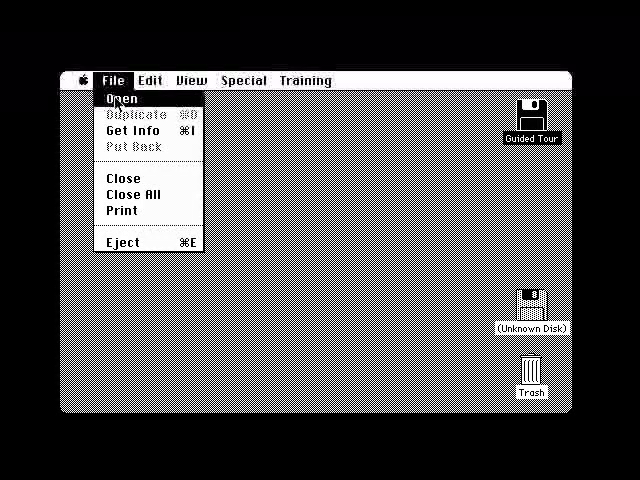
pyautogui.moveTo(122, 100)
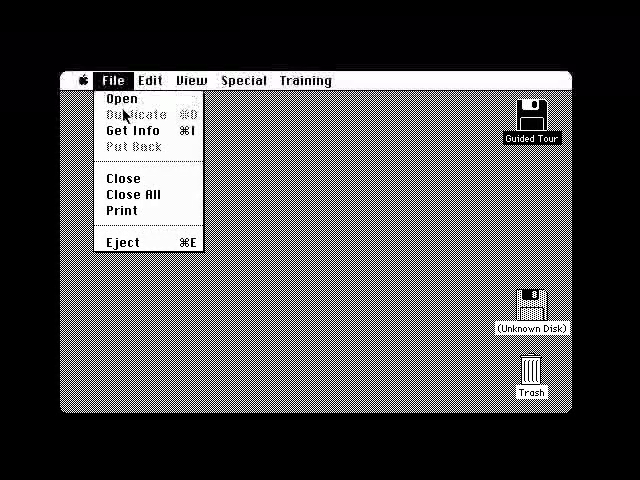
pyautogui.moveTo(130, 132)
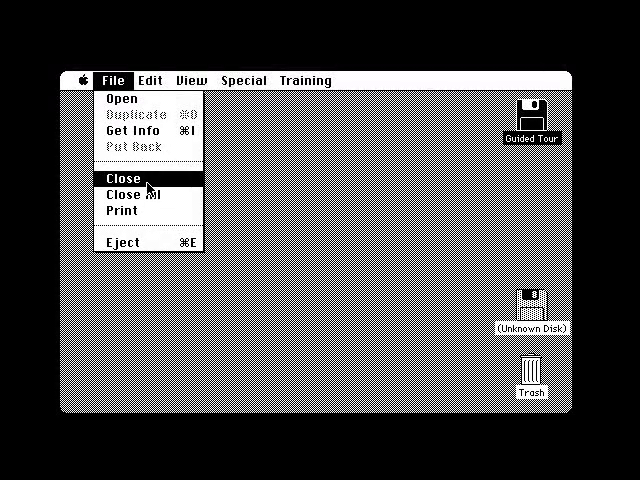
pyautogui.moveTo(130, 196)
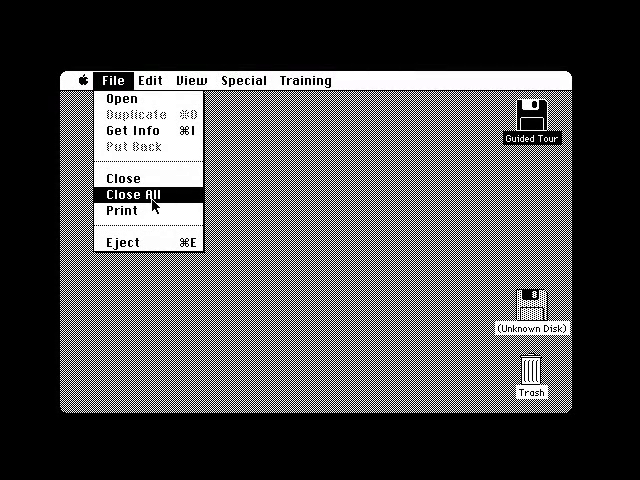
pyautogui.moveTo(150, 212)
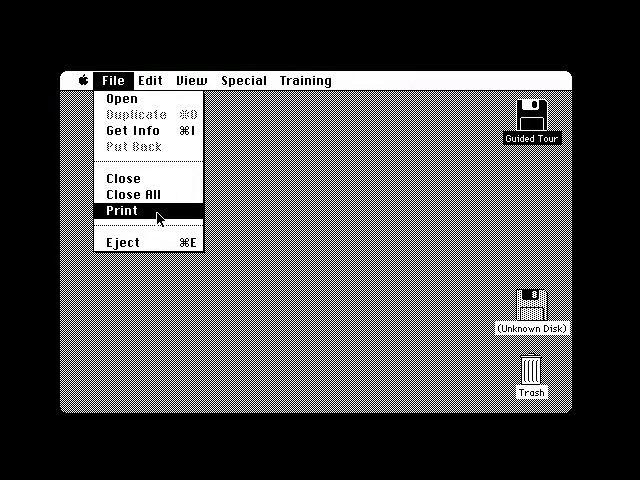
pyautogui.moveTo(130, 192)
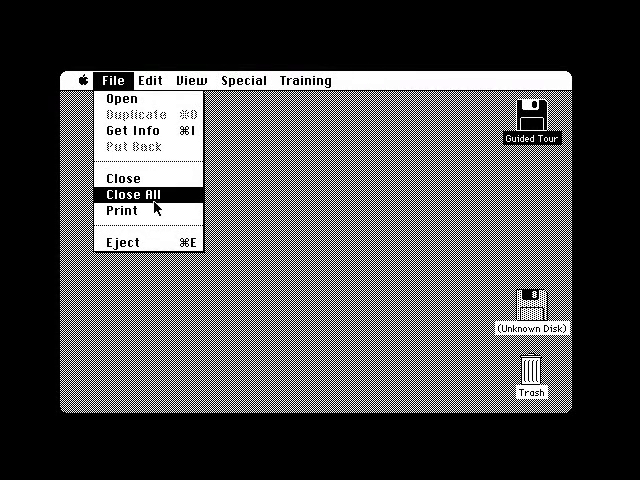
pyautogui.moveTo(130, 178)
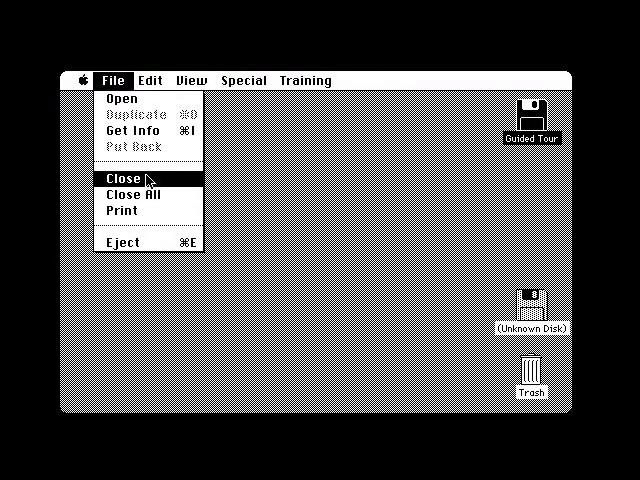
pyautogui.moveTo(122, 98)
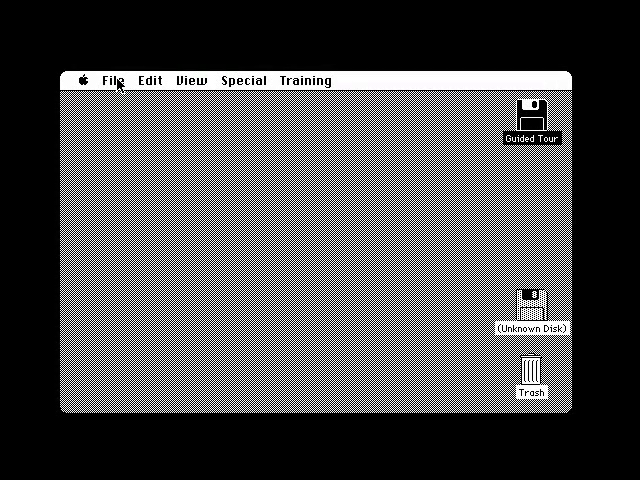
pyautogui.click(112, 80)
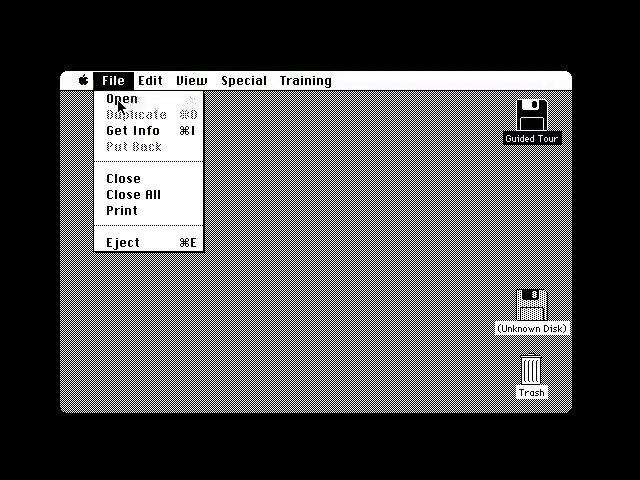
pyautogui.click(120, 100)
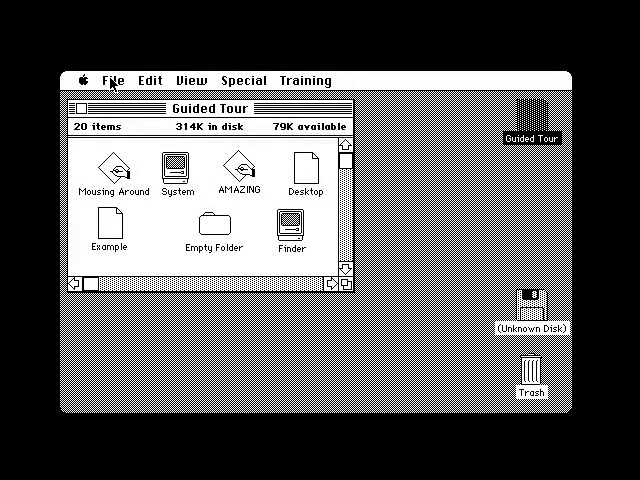
pyautogui.click(112, 80)
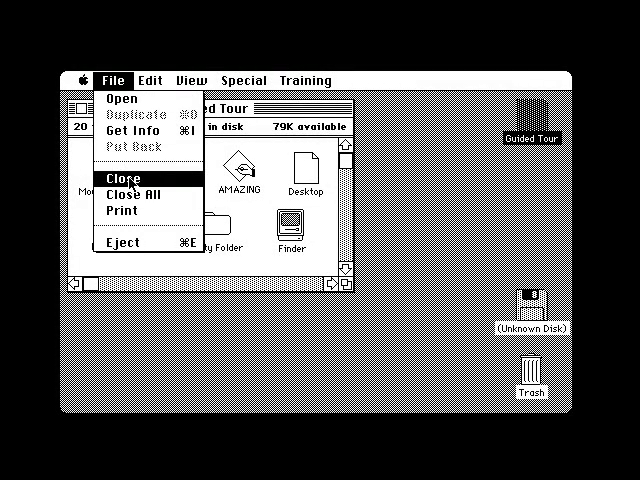
pyautogui.click(122, 178)
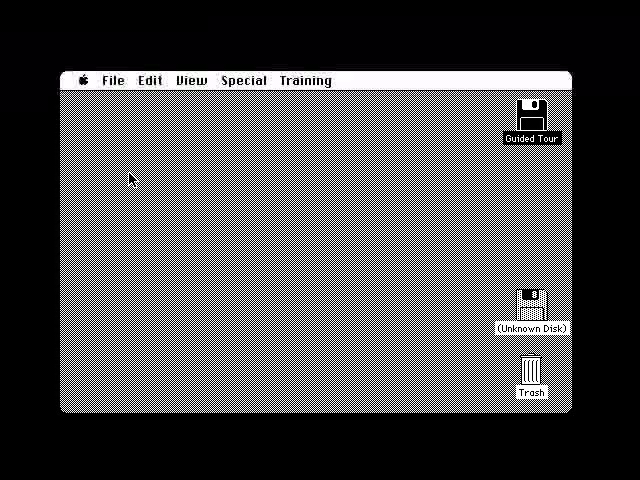
pyautogui.moveTo(116, 100)
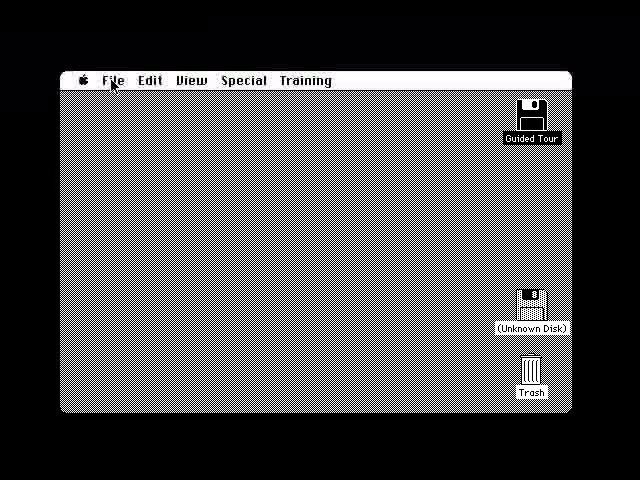
# Open the Guided Tour disk via File > Open and select the Finder icon inside
pyautogui.click(114, 80)
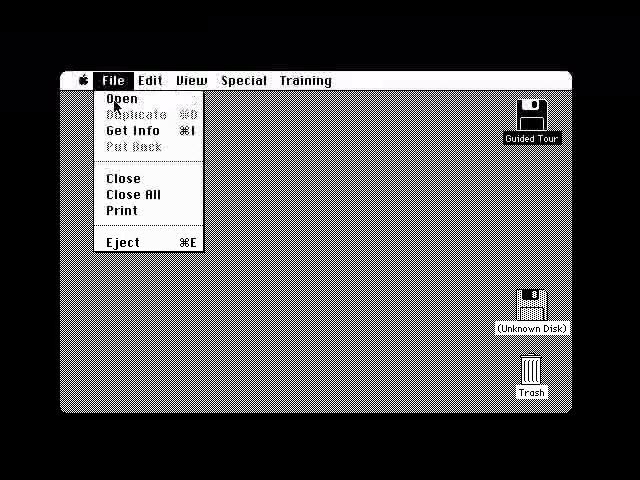
pyautogui.click(120, 100)
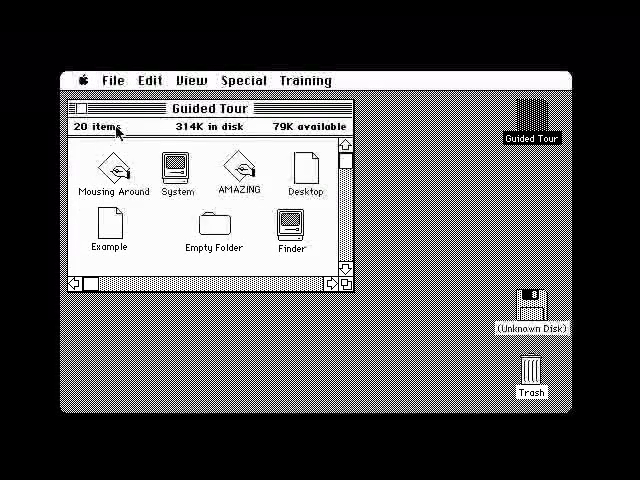
pyautogui.moveTo(116, 230)
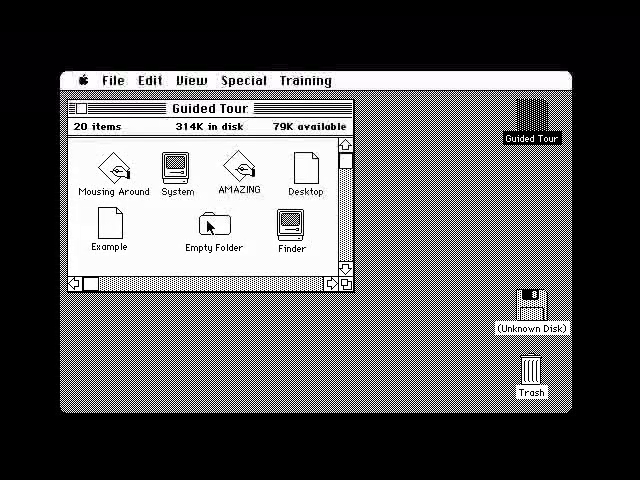
pyautogui.moveTo(242, 216)
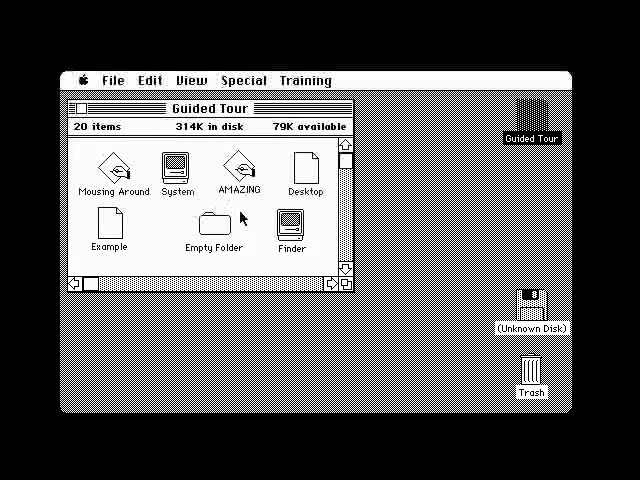
pyautogui.click(292, 222)
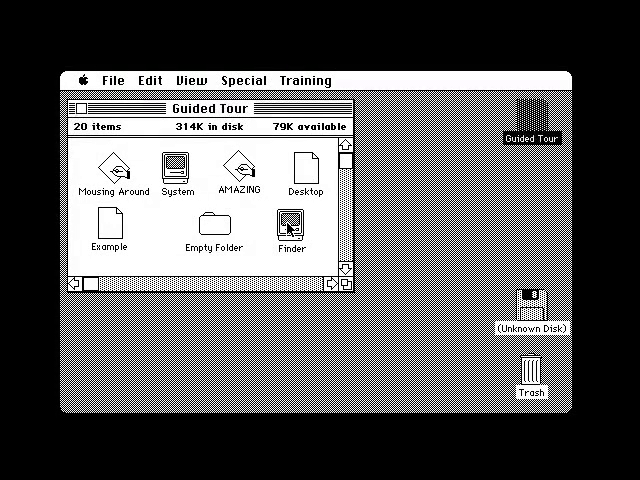
# Move Finder beside Example and AMAZING below Desktop, then open Empty Folder
pyautogui.click(290, 220)
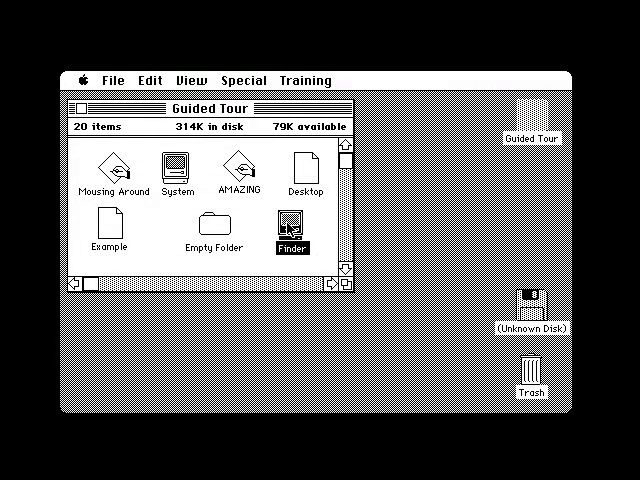
pyautogui.moveTo(284, 230)
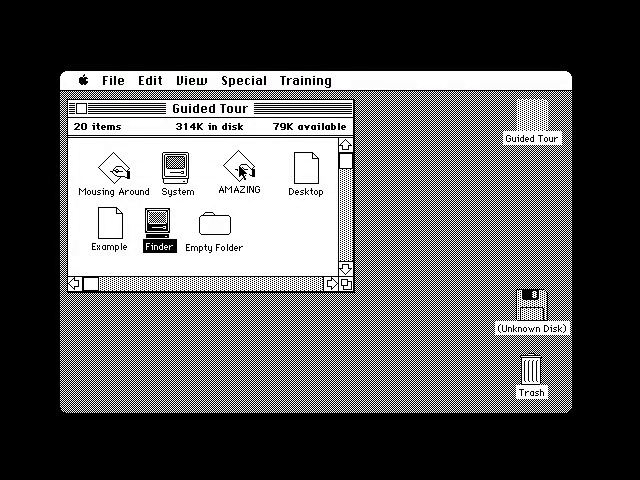
pyautogui.click(238, 164)
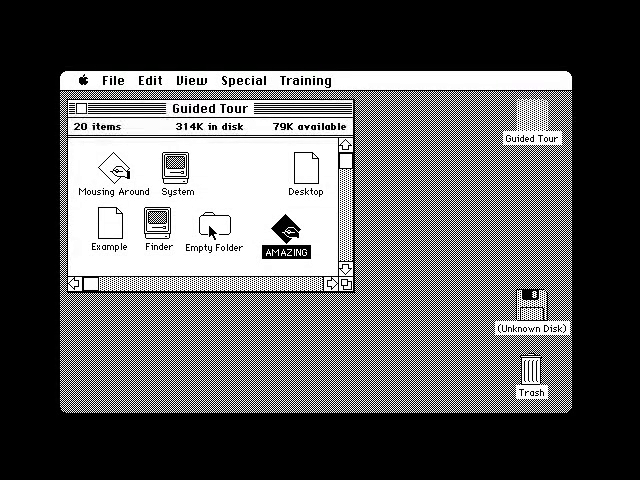
pyautogui.click(210, 218)
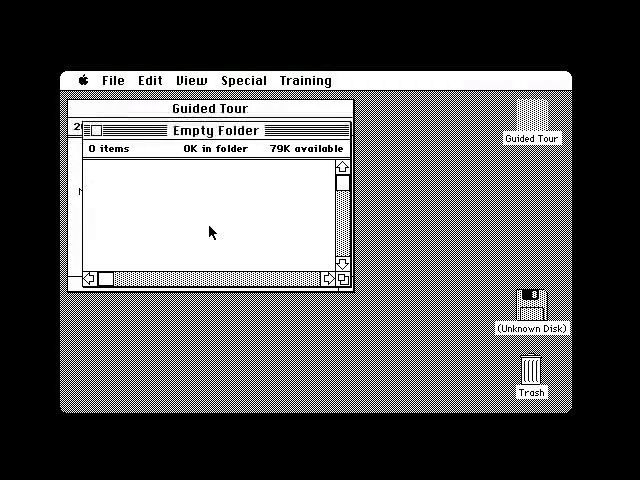
pyautogui.moveTo(136, 136)
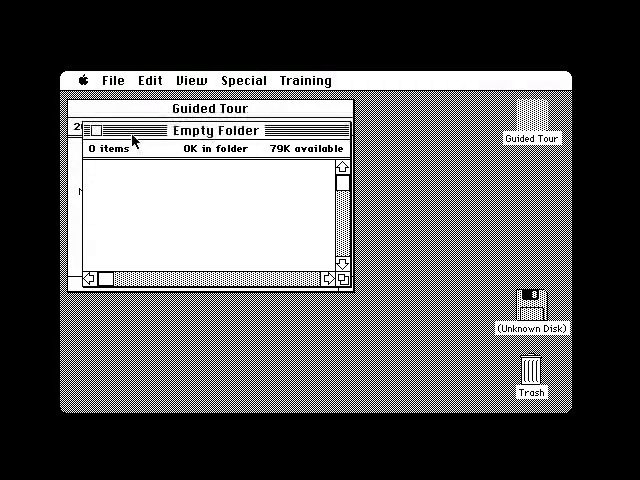
pyautogui.moveTo(110, 88)
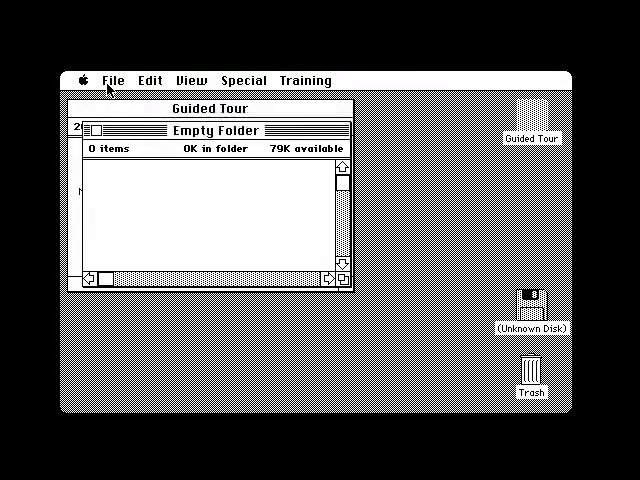
# Close the Empty Folder window with File > Close, returning to the disk window
pyautogui.click(112, 80)
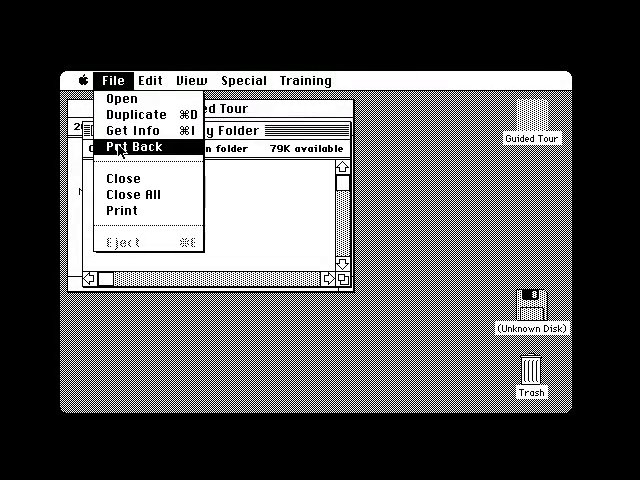
pyautogui.click(144, 148)
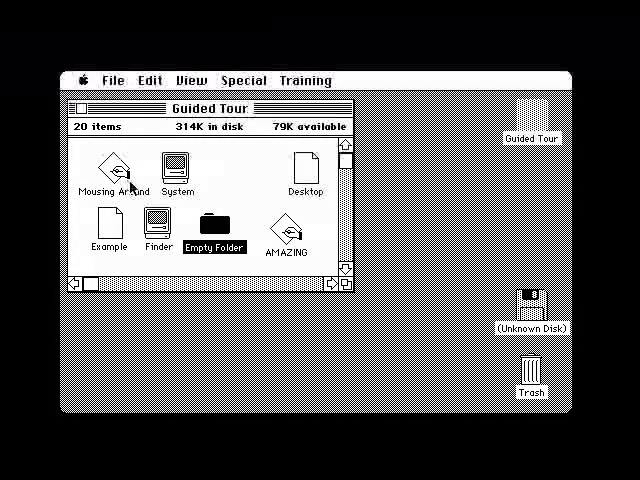
pyautogui.moveTo(86, 210)
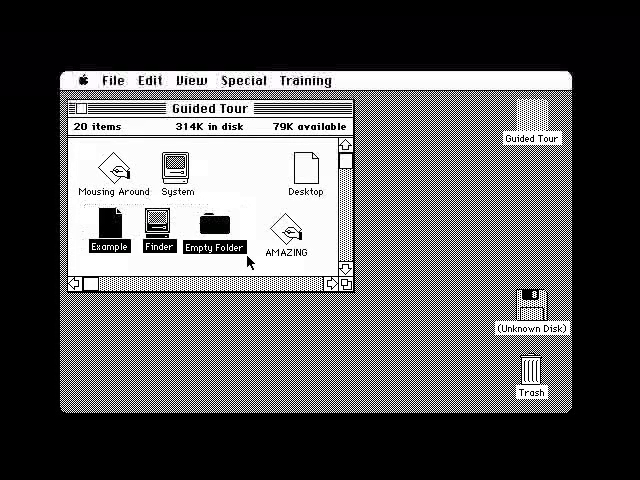
pyautogui.click(156, 220)
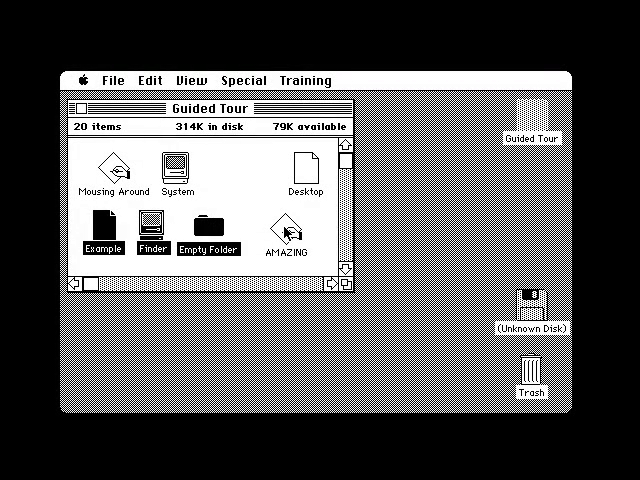
pyautogui.click(288, 228)
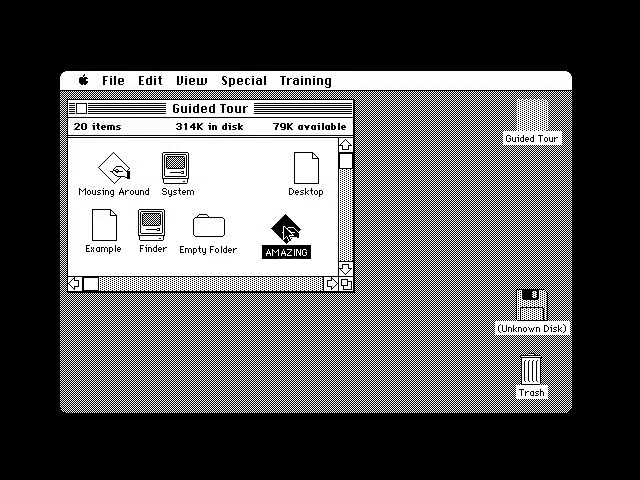
pyautogui.moveTo(270, 236)
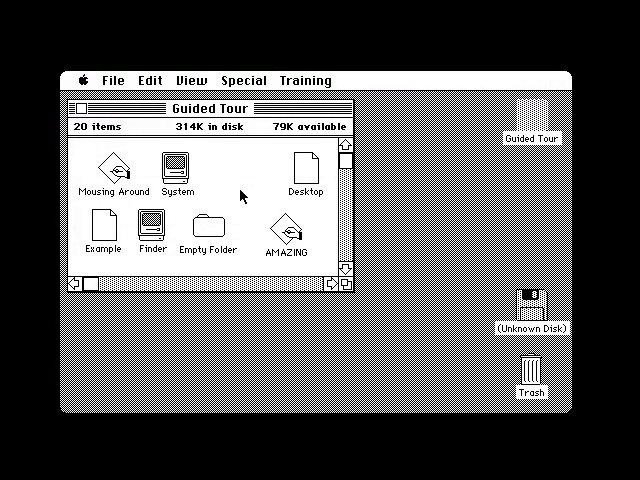
pyautogui.moveTo(250, 180)
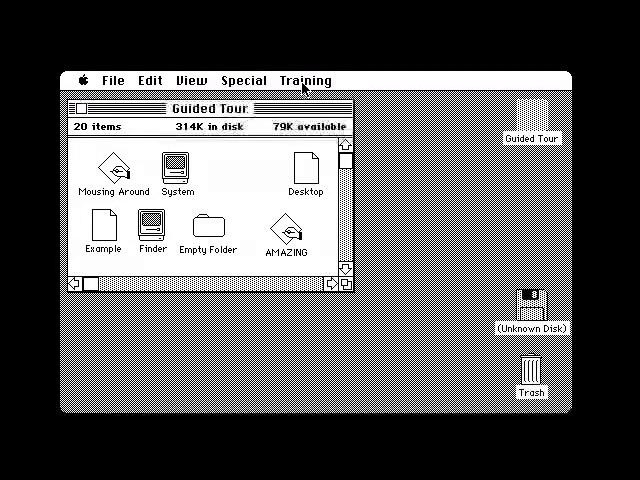
# Pull down the Training menu to reveal its Quit command
pyautogui.click(306, 80)
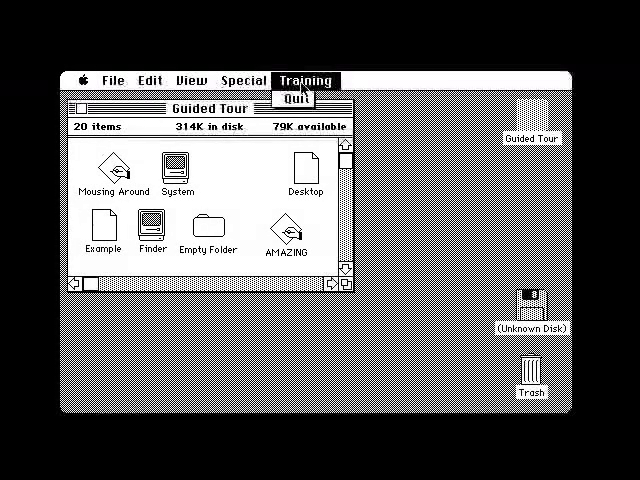